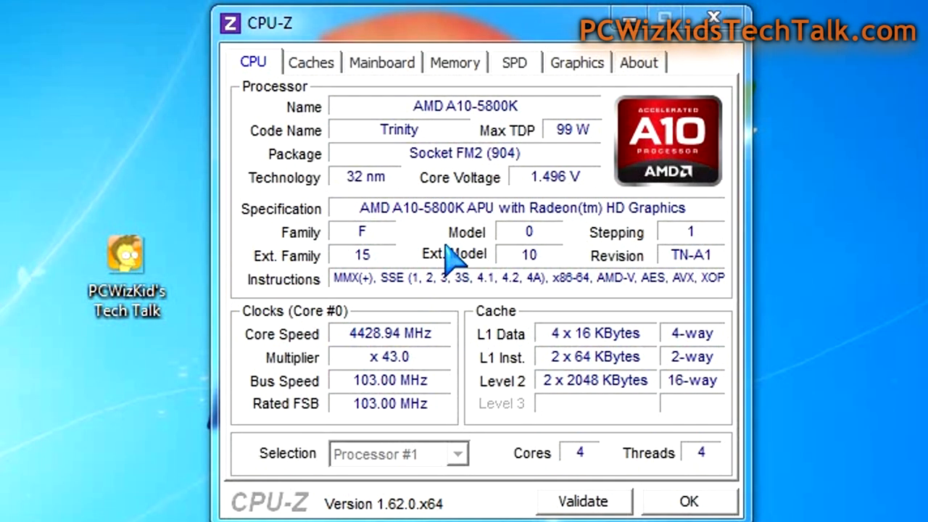
{"action": "mouse_move", "coordinate": [510, 234]}
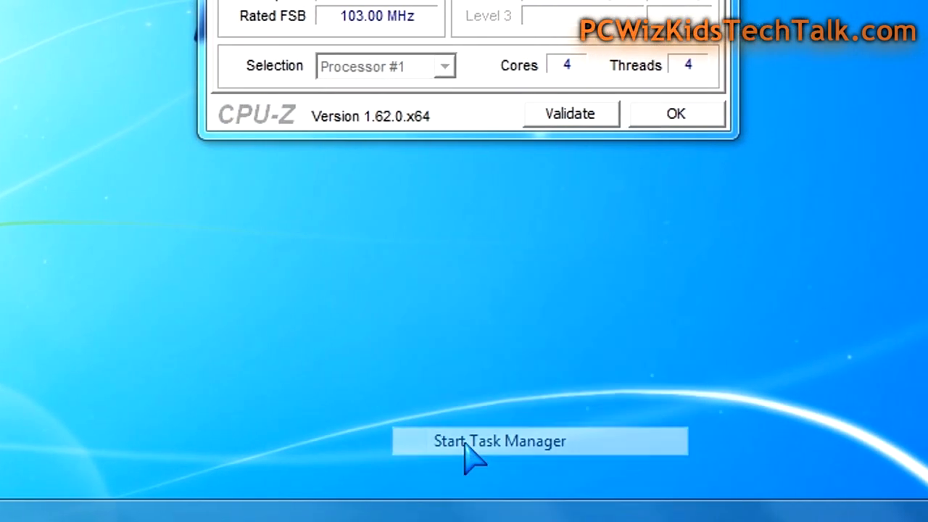
Launch Task Manager to reach Resource Monitor's per-core CPU graphs.
{"action": "left_click", "coordinate": [499, 441]}
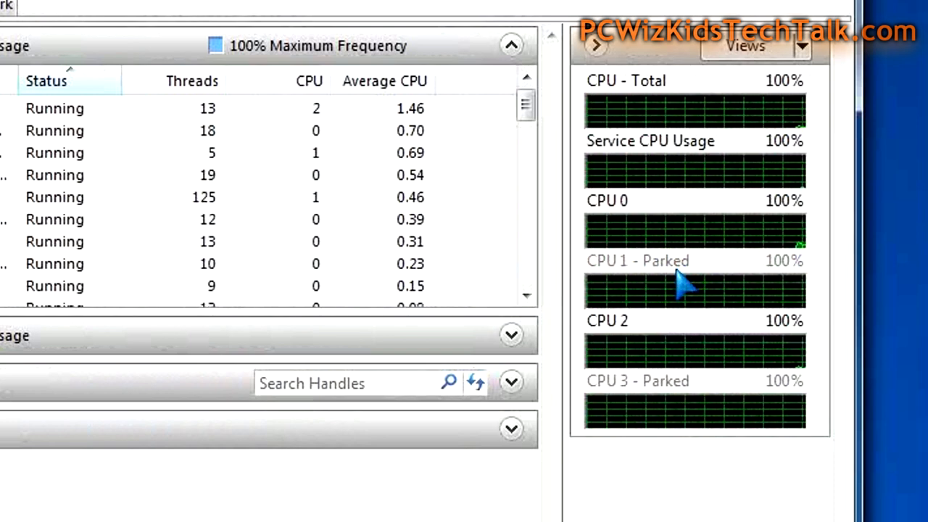
{"action": "mouse_move", "coordinate": [660, 406]}
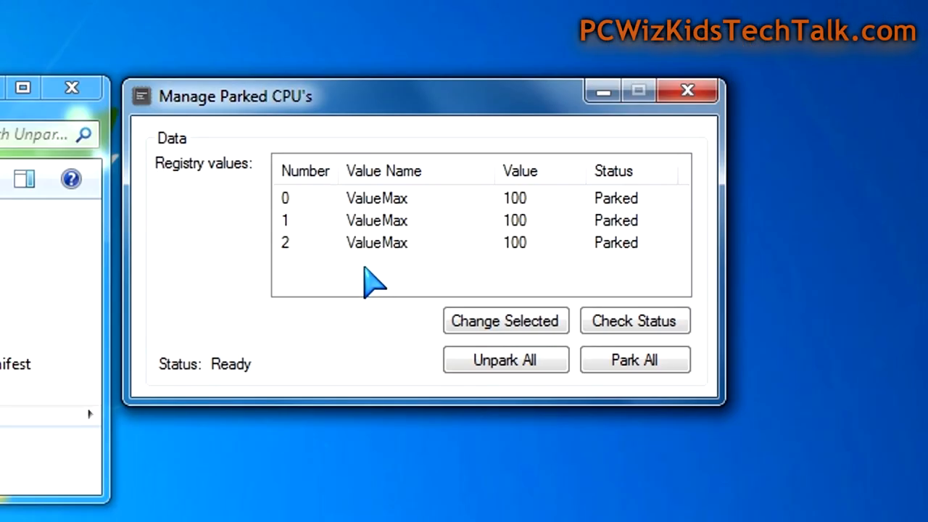
{"action": "mouse_move", "coordinate": [413, 263]}
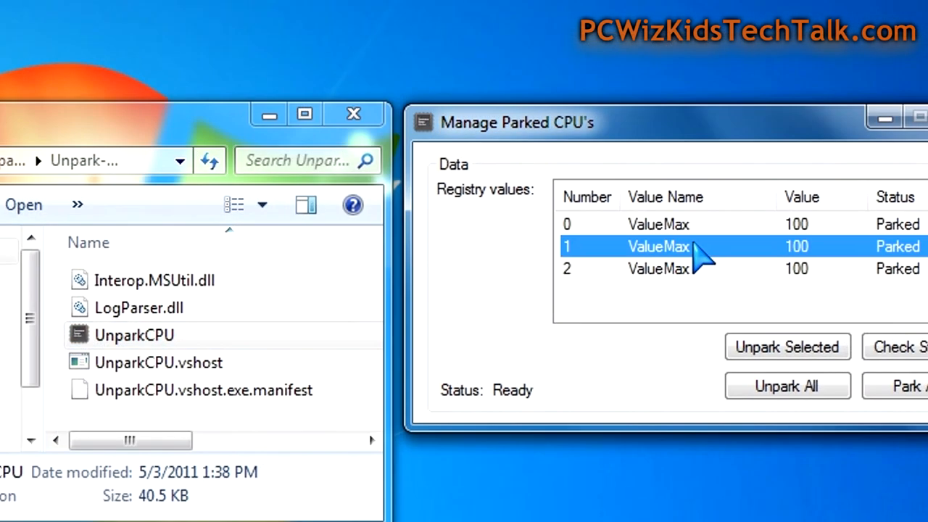
Select core 2 in the registry list showing cores 0–2 Parked at value 100.
{"action": "left_click", "coordinate": [658, 269]}
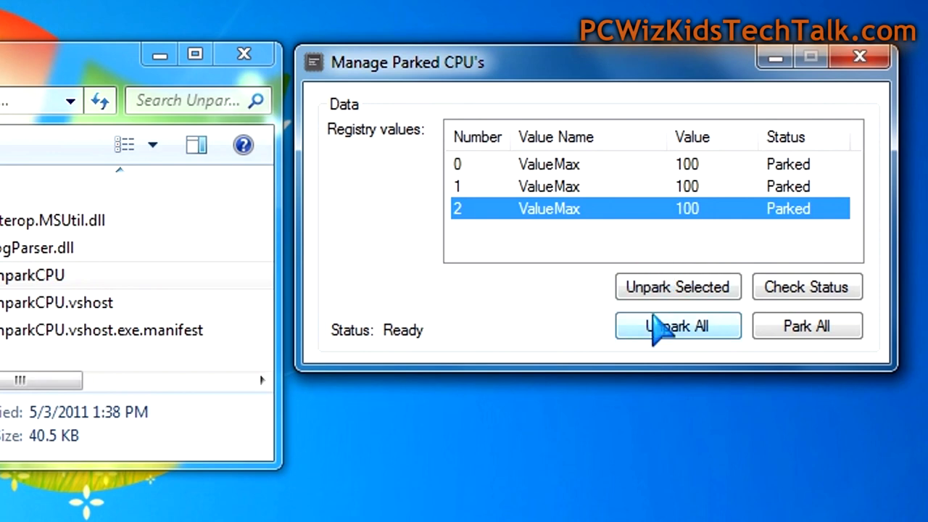
Unpark All so cores 0–2 each show value 0 and status Unparked.
{"action": "left_click", "coordinate": [677, 325]}
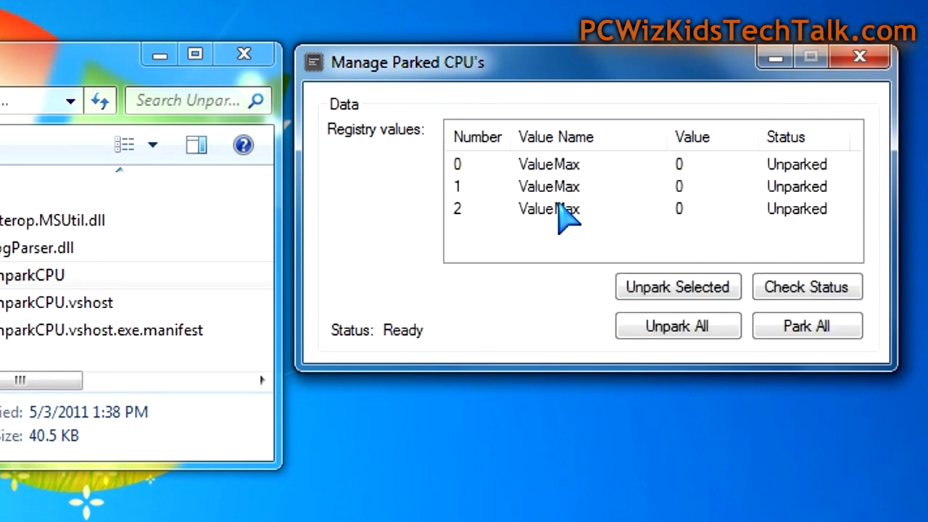
{"action": "mouse_move", "coordinate": [667, 244]}
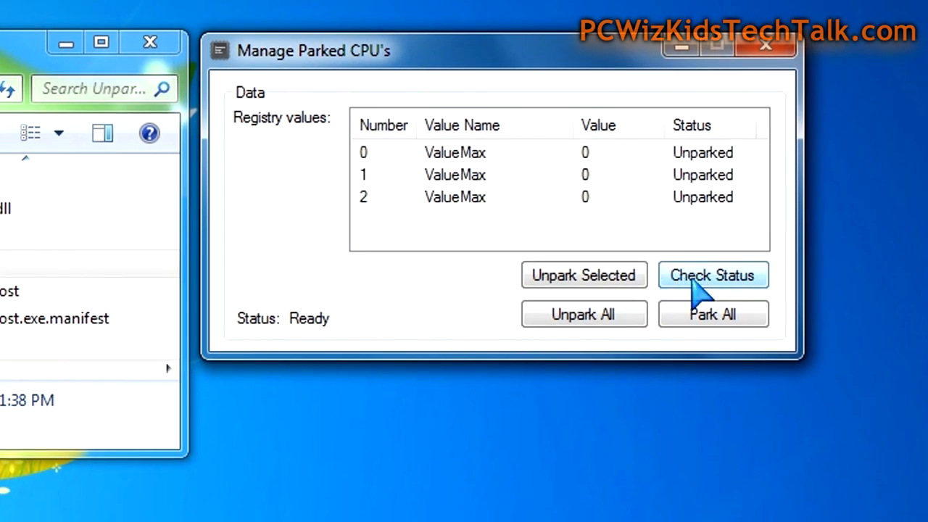
Check Status confirming cores 0–2 remain Unparked, then verify in Resource Monitor.
{"action": "left_click", "coordinate": [712, 276]}
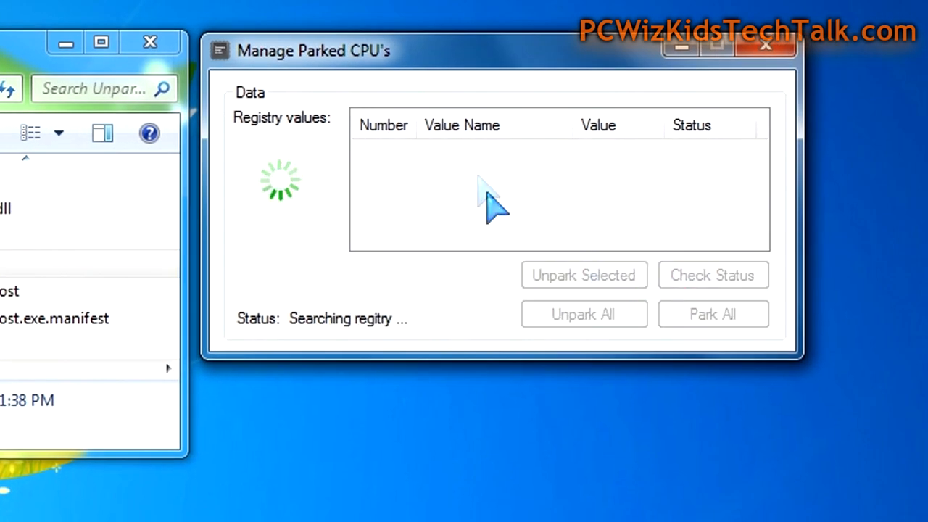
{"action": "mouse_move", "coordinate": [477, 273]}
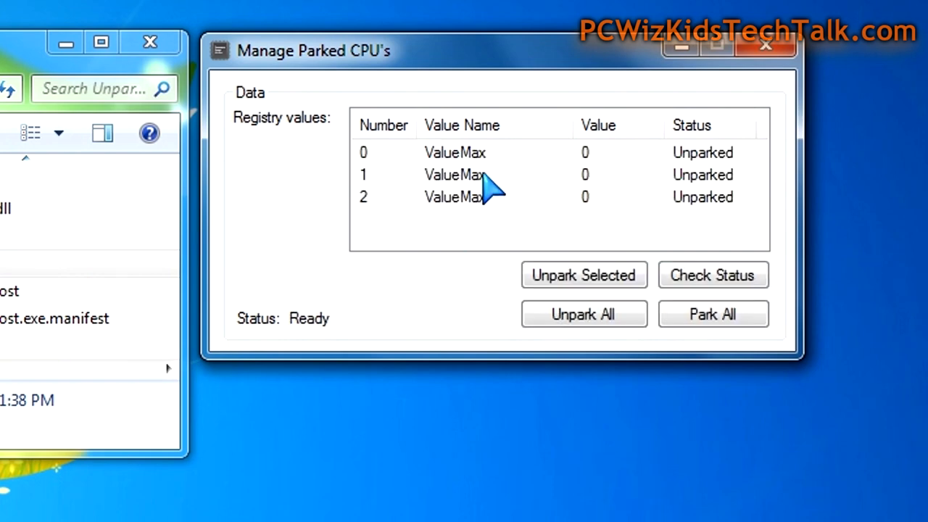
{"action": "mouse_move", "coordinate": [554, 220]}
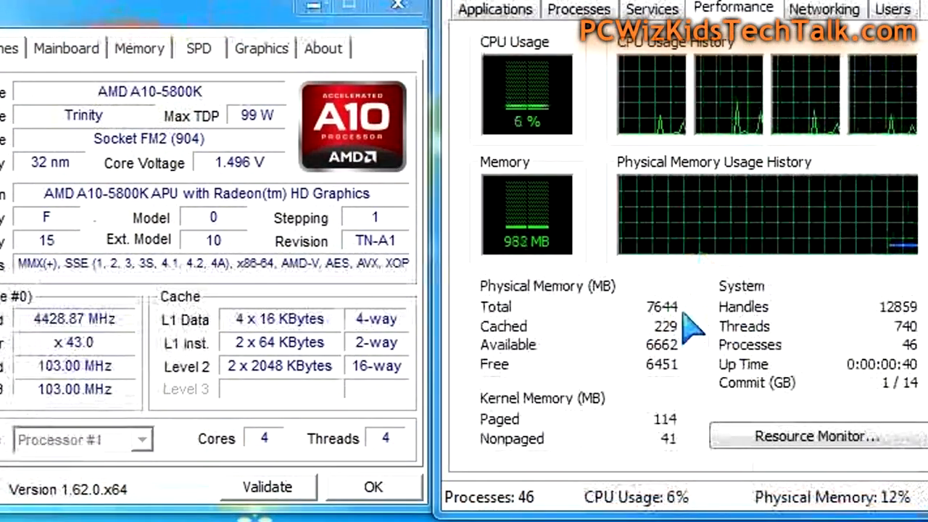
{"action": "left_click", "coordinate": [815, 435]}
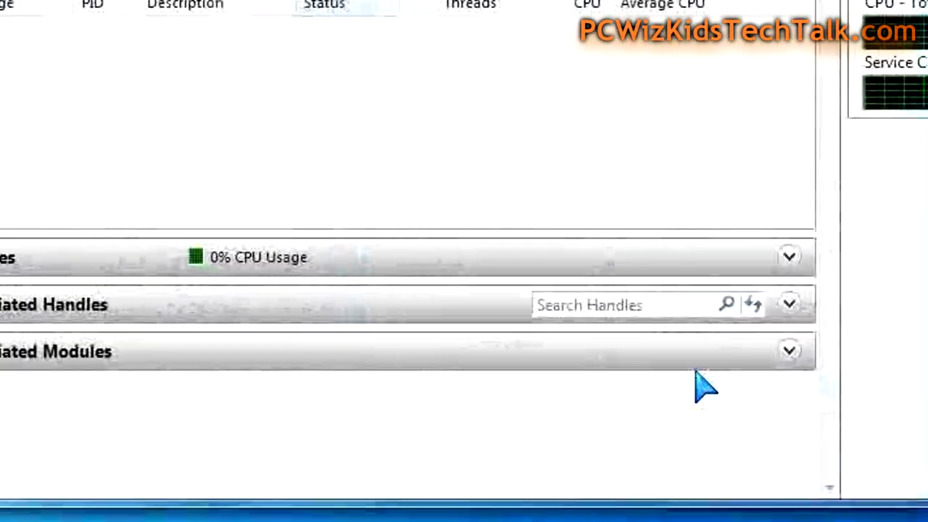